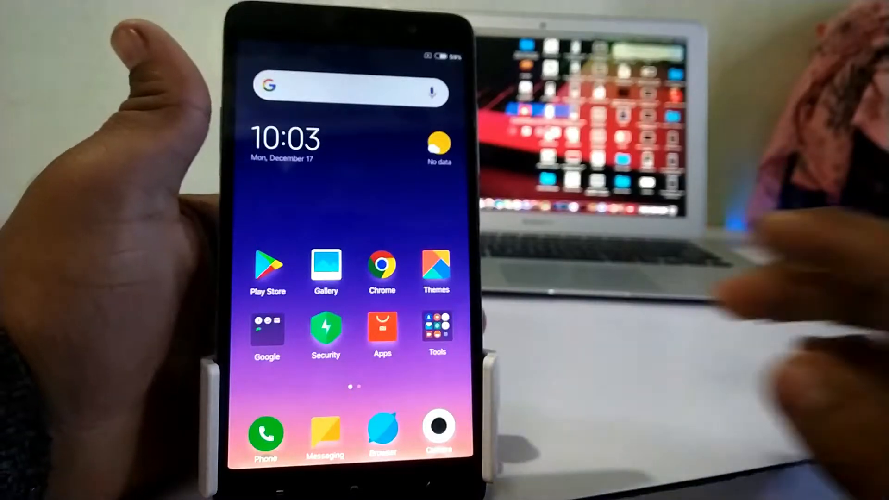
# Browse the home screen, briefly launch the web browser, then go into the phone's Settings
pyautogui.hscroll(-3)
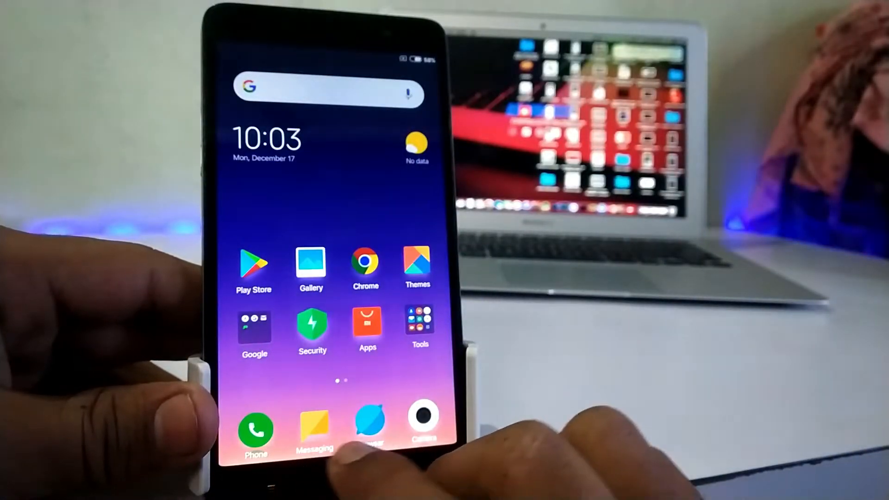
pyautogui.click(256, 429)
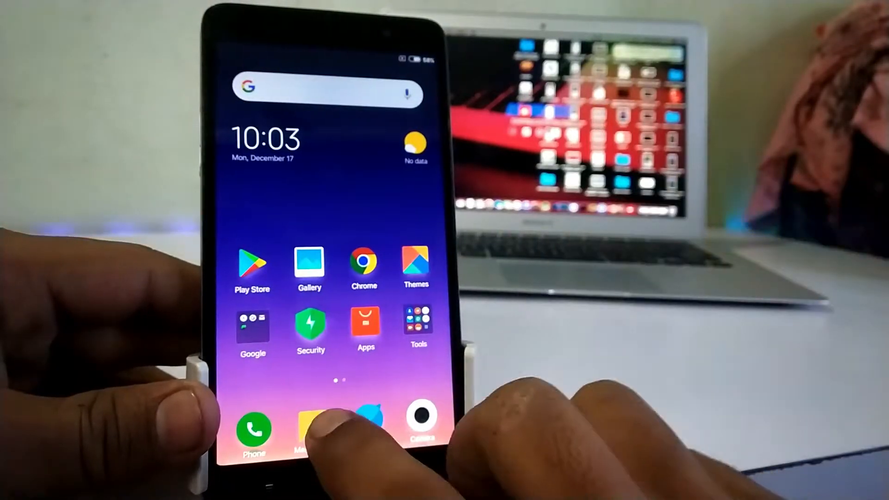
pyautogui.click(309, 422)
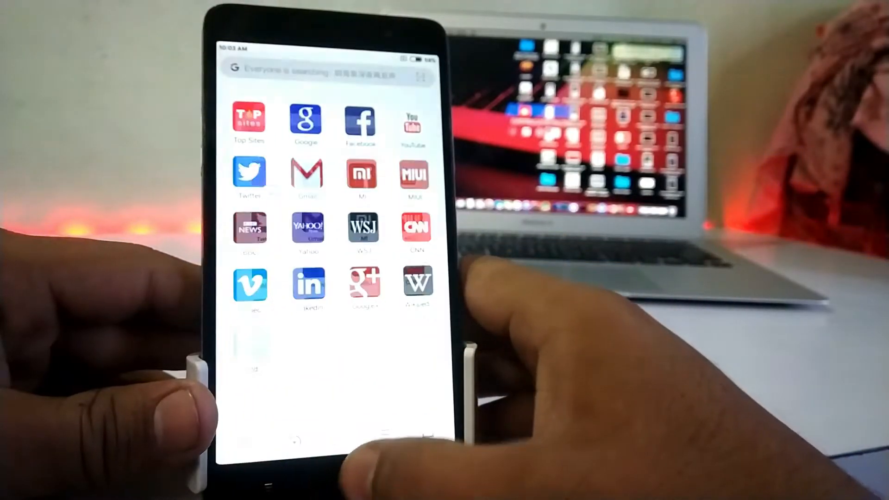
pyautogui.press('home')
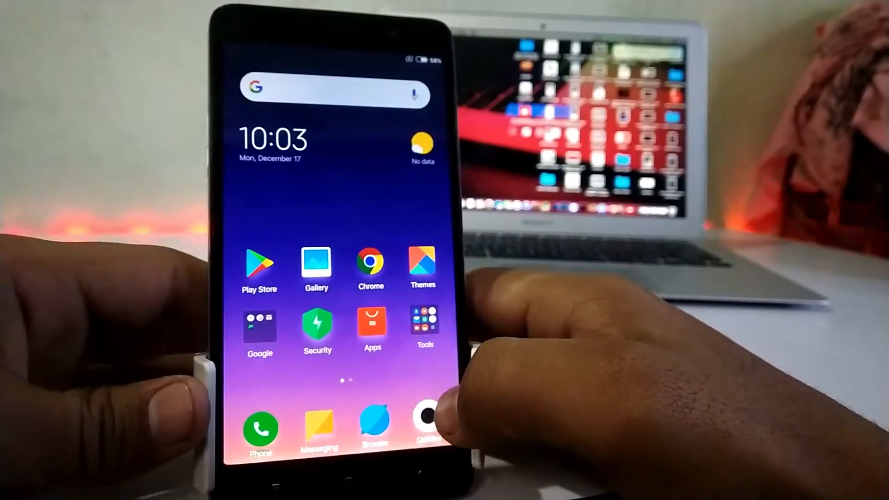
pyautogui.click(434, 411)
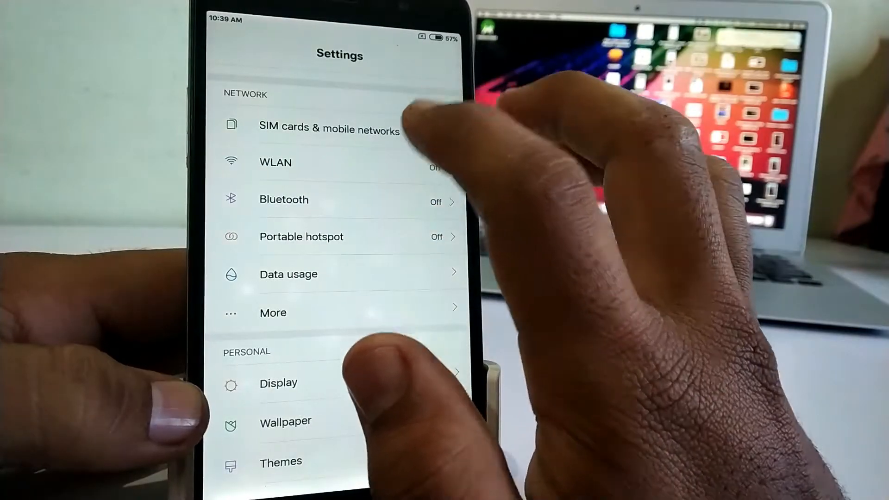
# Switch WLAN on in its settings page and return to the main Settings list
pyautogui.click(275, 162)
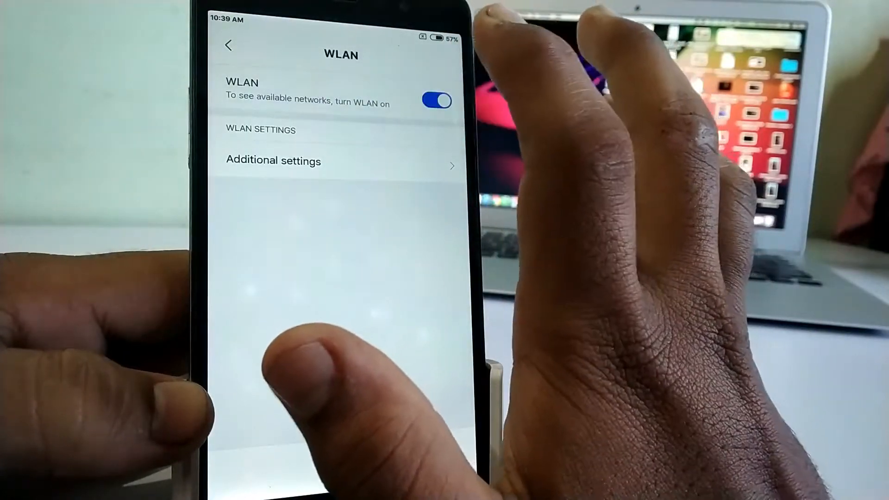
pyautogui.click(436, 101)
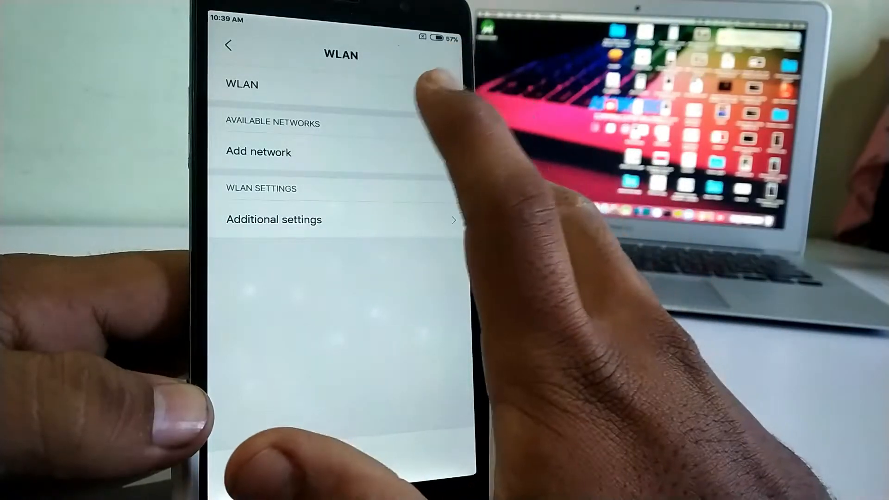
pyautogui.click(228, 45)
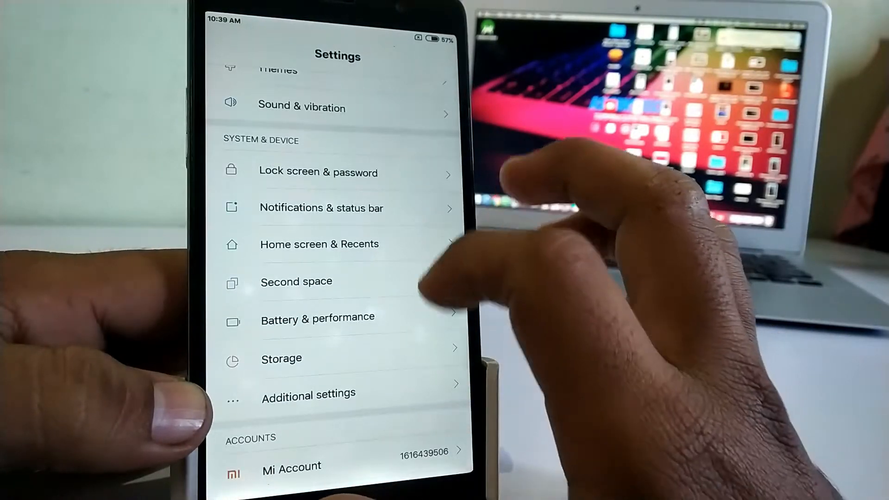
# View Lock screen & password, check Manage face data, then scroll through the lock screen wake options
pyautogui.click(317, 172)
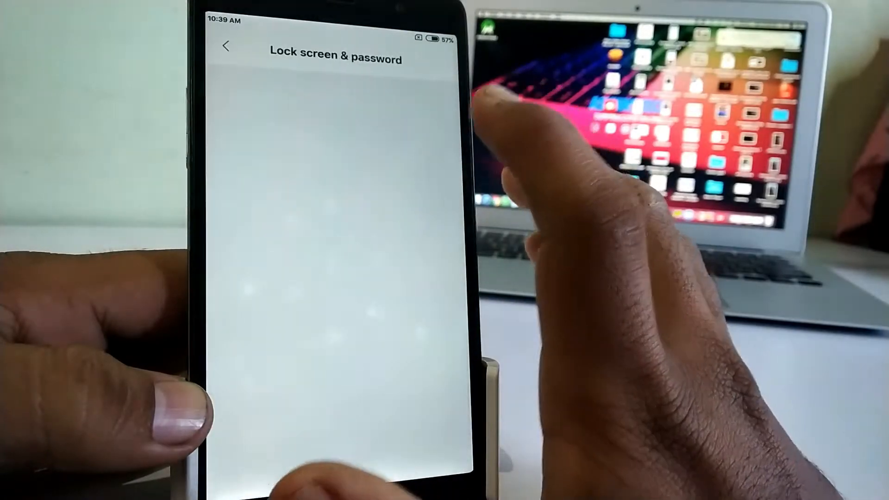
pyautogui.scroll(-3)
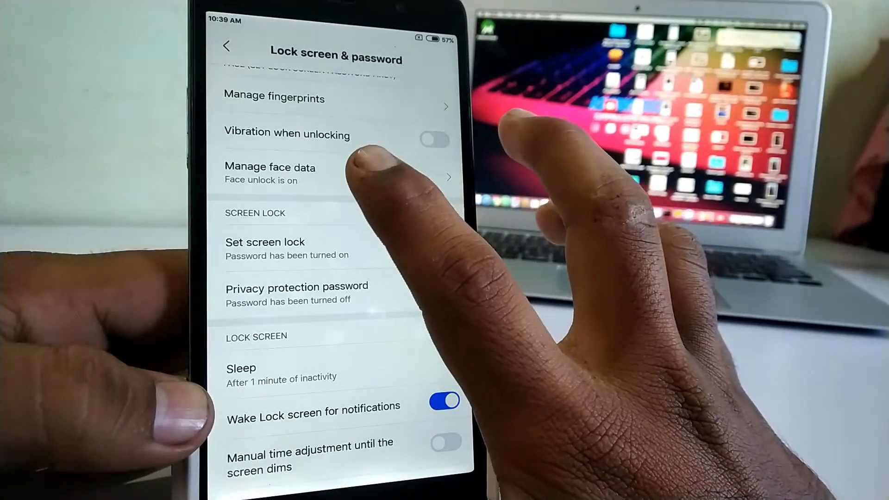
pyautogui.click(283, 173)
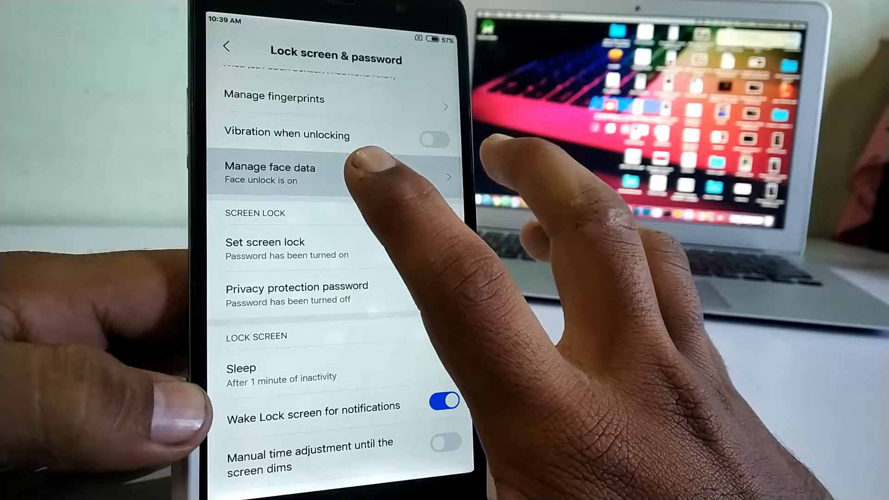
pyautogui.click(270, 172)
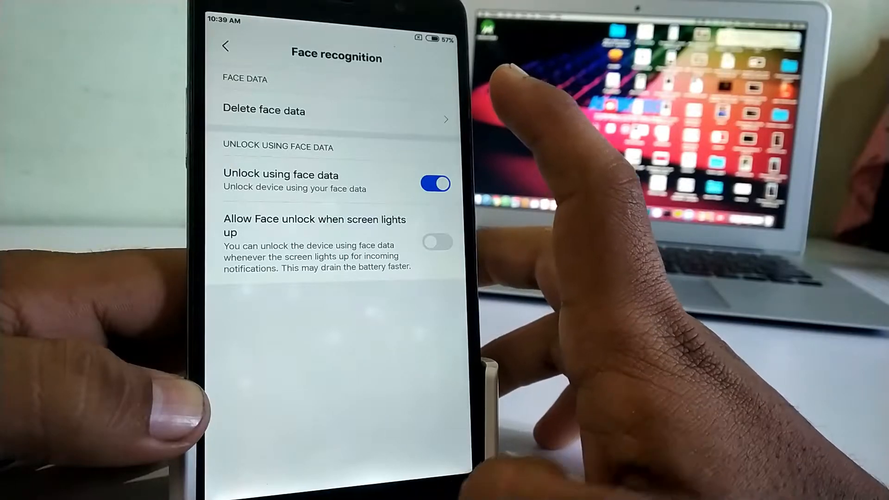
pyautogui.click(226, 47)
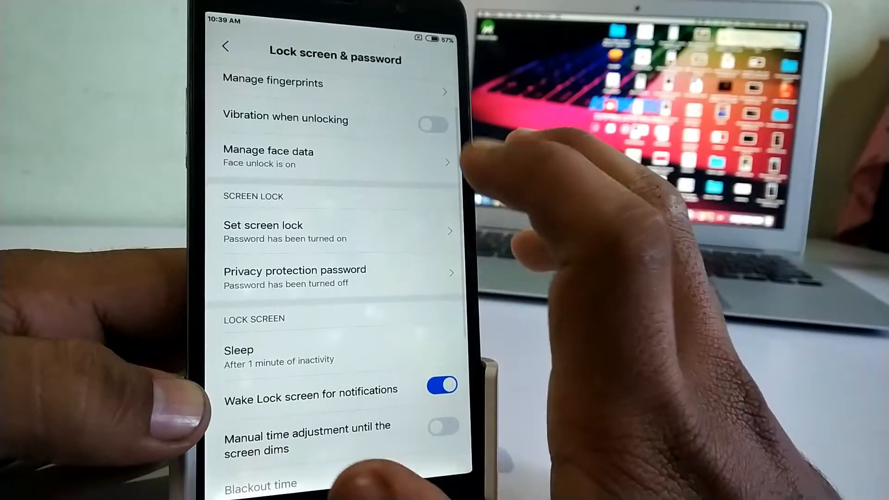
pyautogui.click(262, 231)
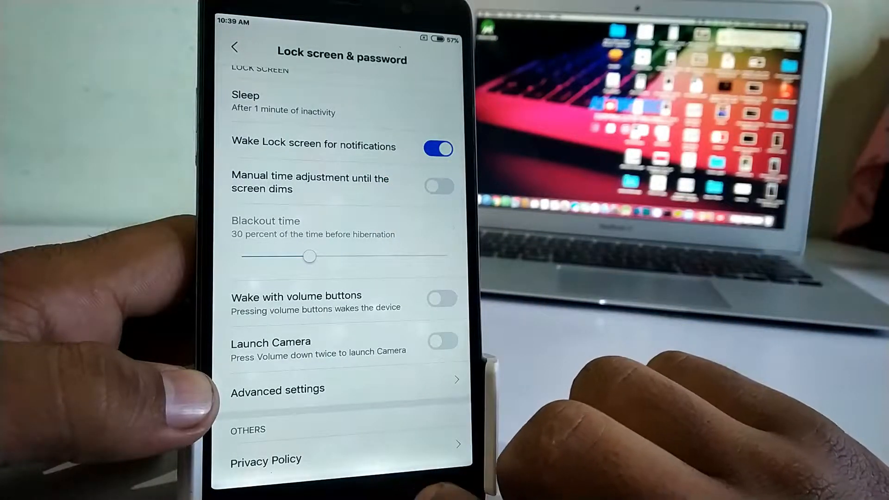
# Return to Settings, view Recents, and bring up the power menu with Reboot and Power off
pyautogui.click(234, 47)
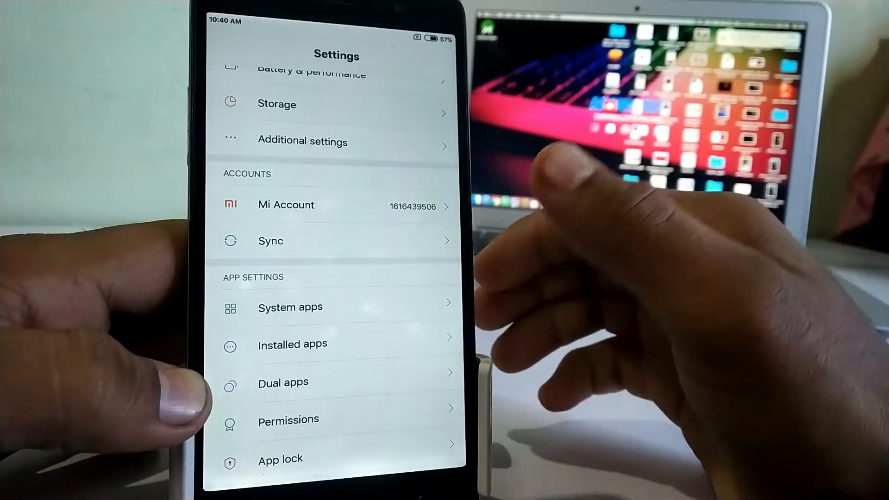
pyautogui.scroll(-3)
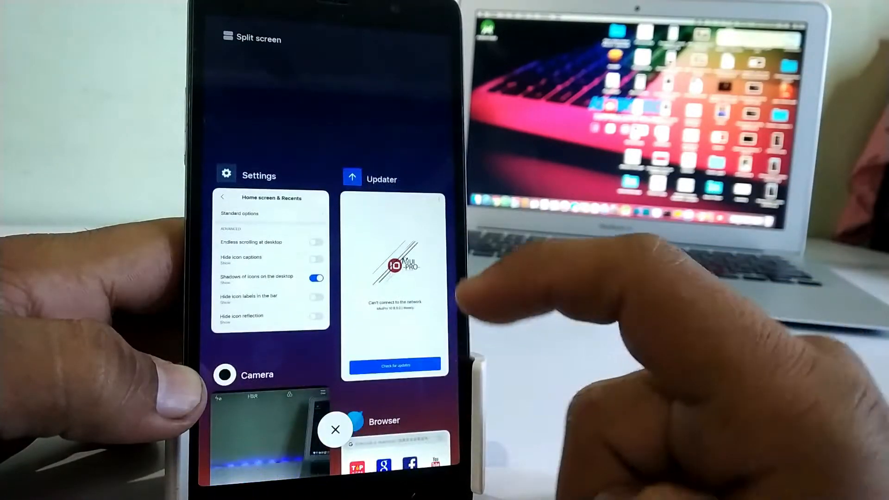
pyautogui.click(271, 255)
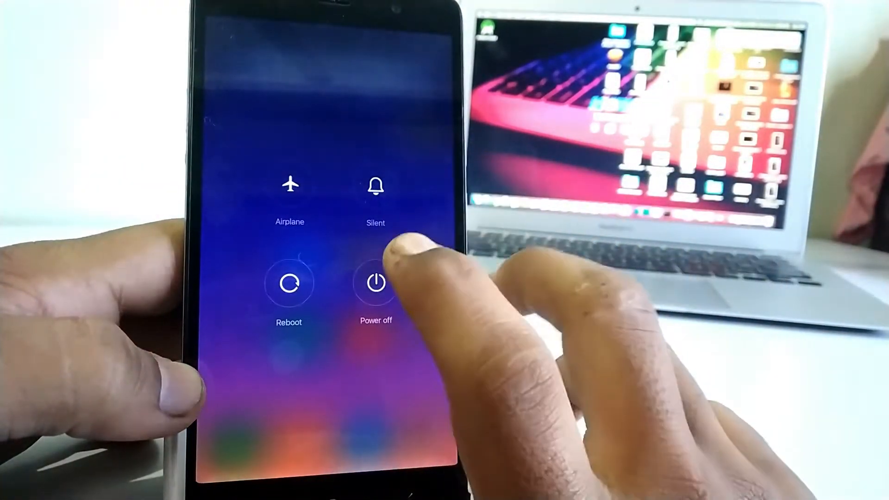
# Reboot the phone from the power menu so it starts in TWRP recovery
pyautogui.click(375, 283)
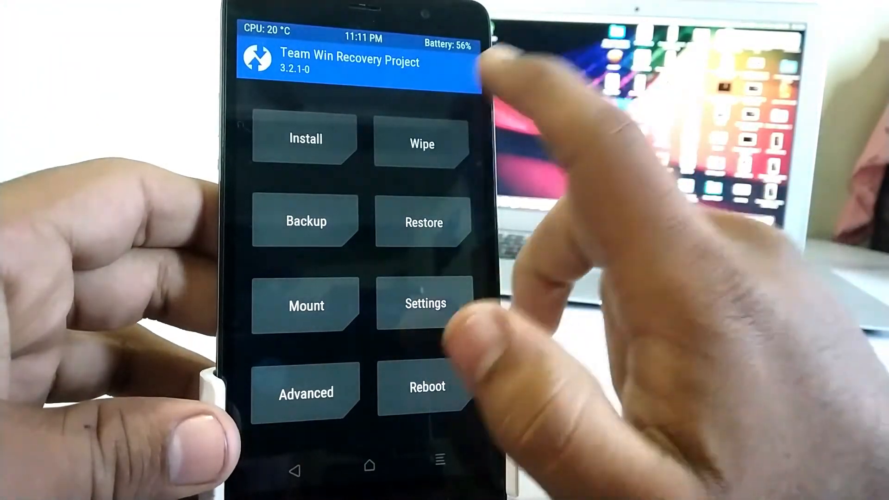
# Check TWRP's Wipe and Install zip screens, then bring up the Reboot options
pyautogui.click(421, 143)
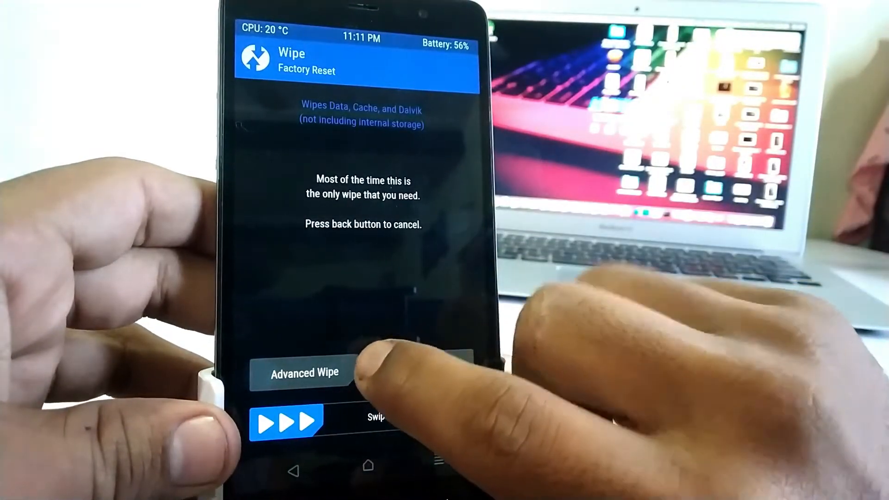
pyautogui.click(303, 373)
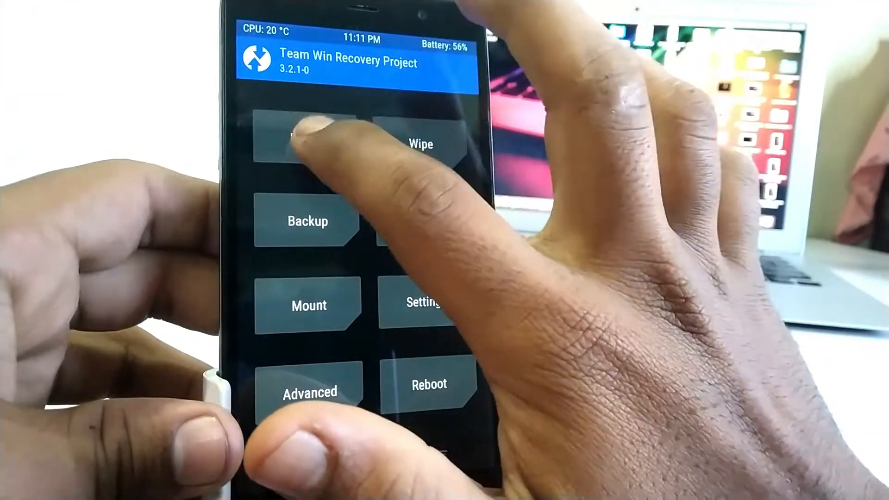
pyautogui.click(307, 143)
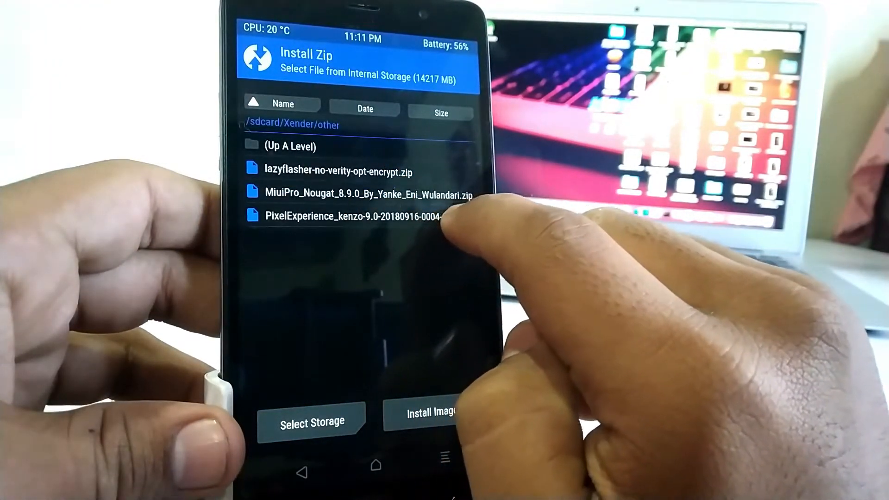
pyautogui.click(368, 192)
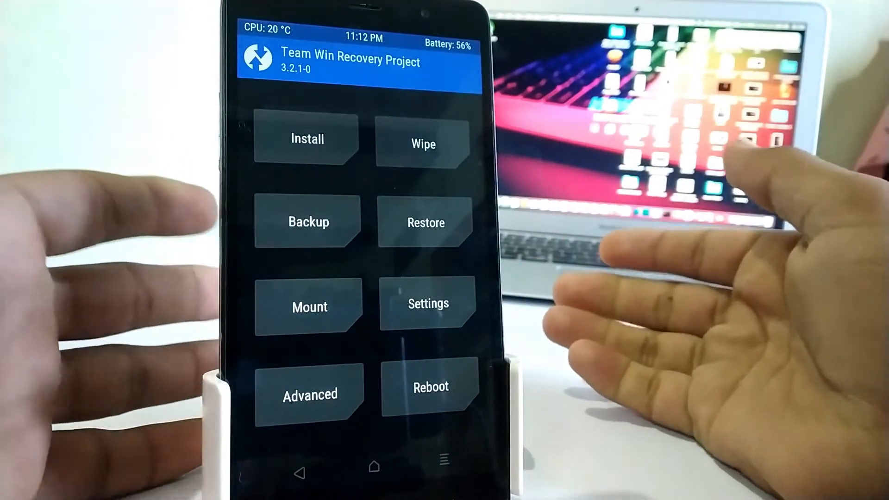
pyautogui.click(430, 387)
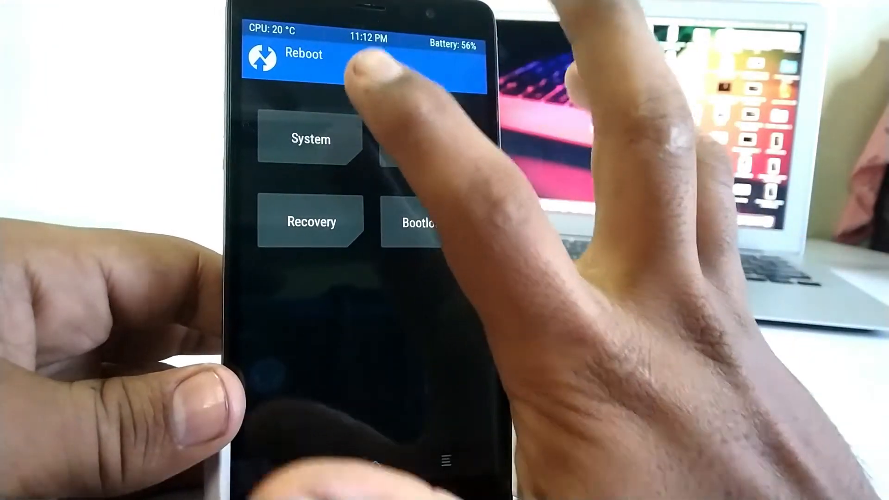